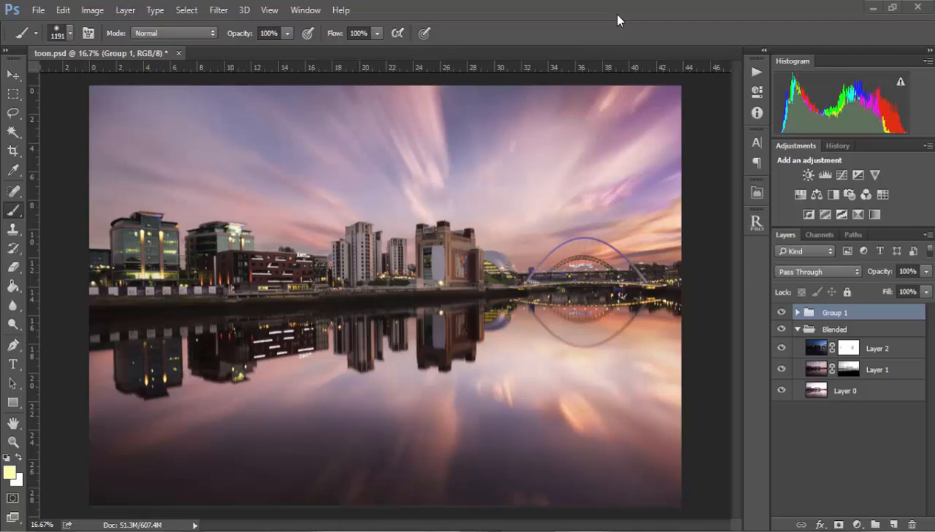
mouse_move(598, 47)
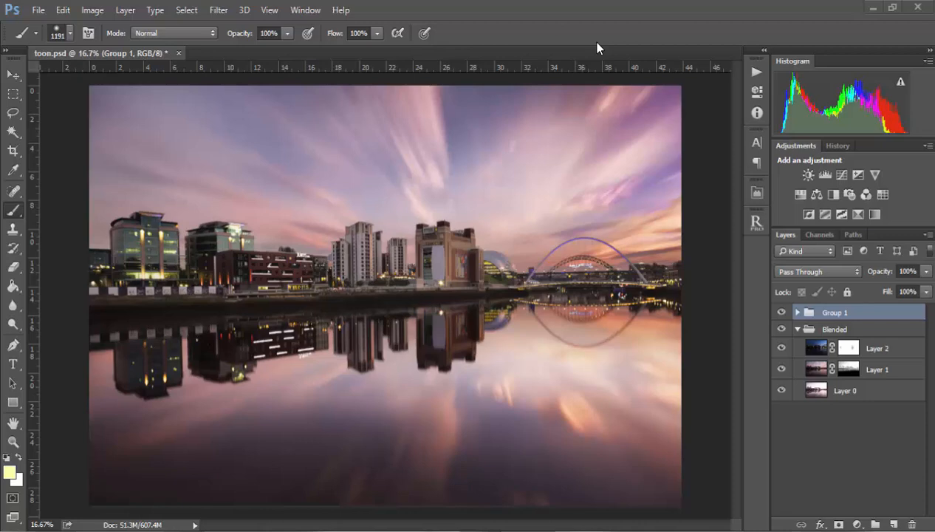
mouse_move(620, 59)
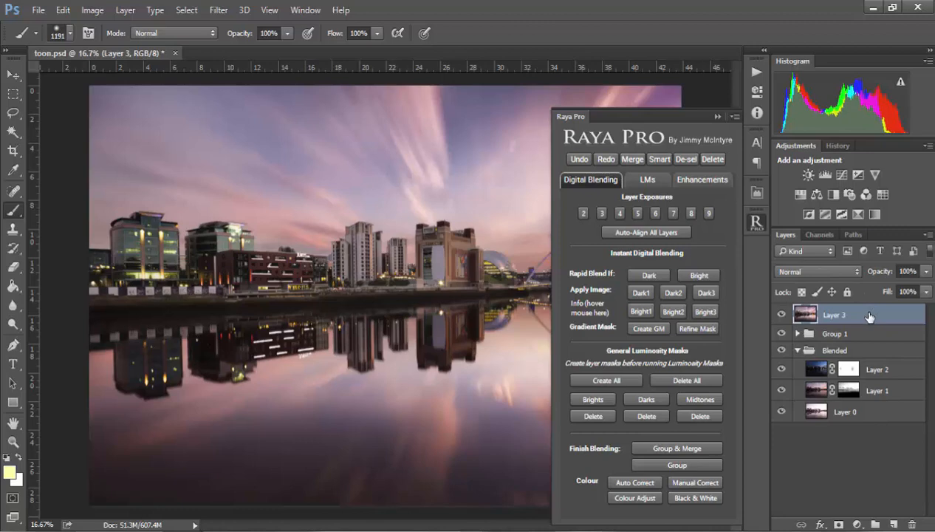
Bring up Raya Pro's Enhancements section with the Finish tools available.
left_click(701, 180)
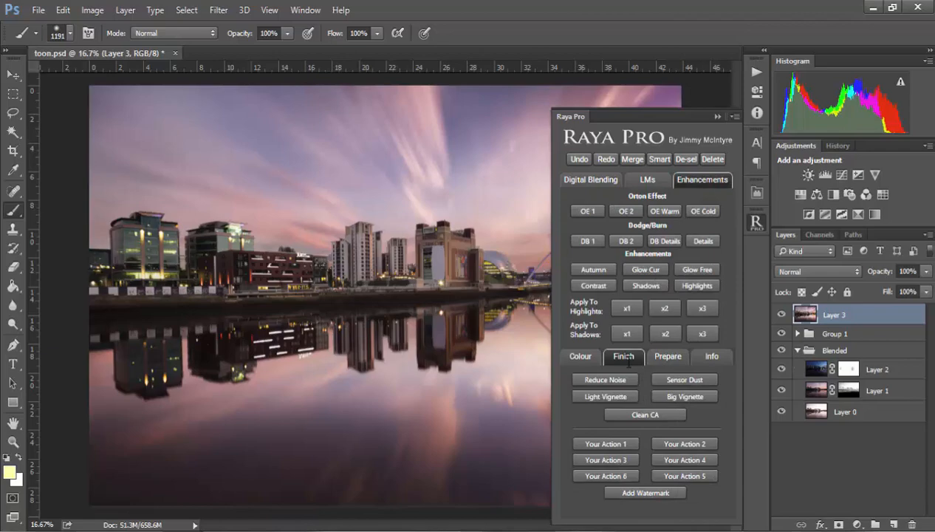
left_click(682, 378)
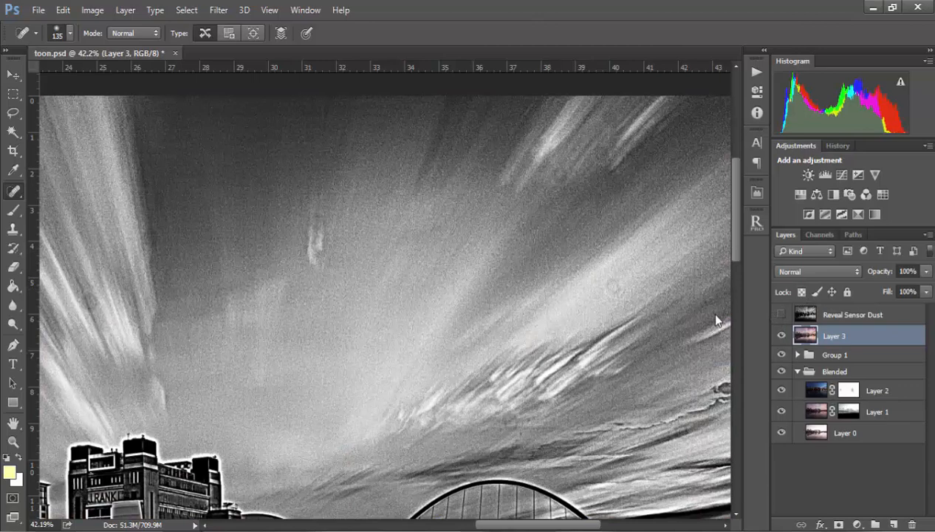
Switch on the Reveal Sensor Dust layer to show the grainy black-and-white dust map.
left_click(779, 313)
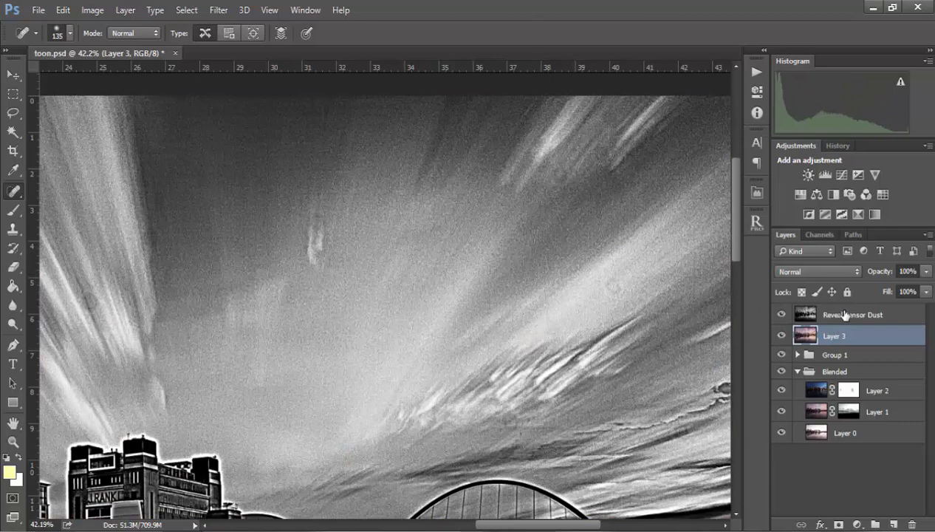